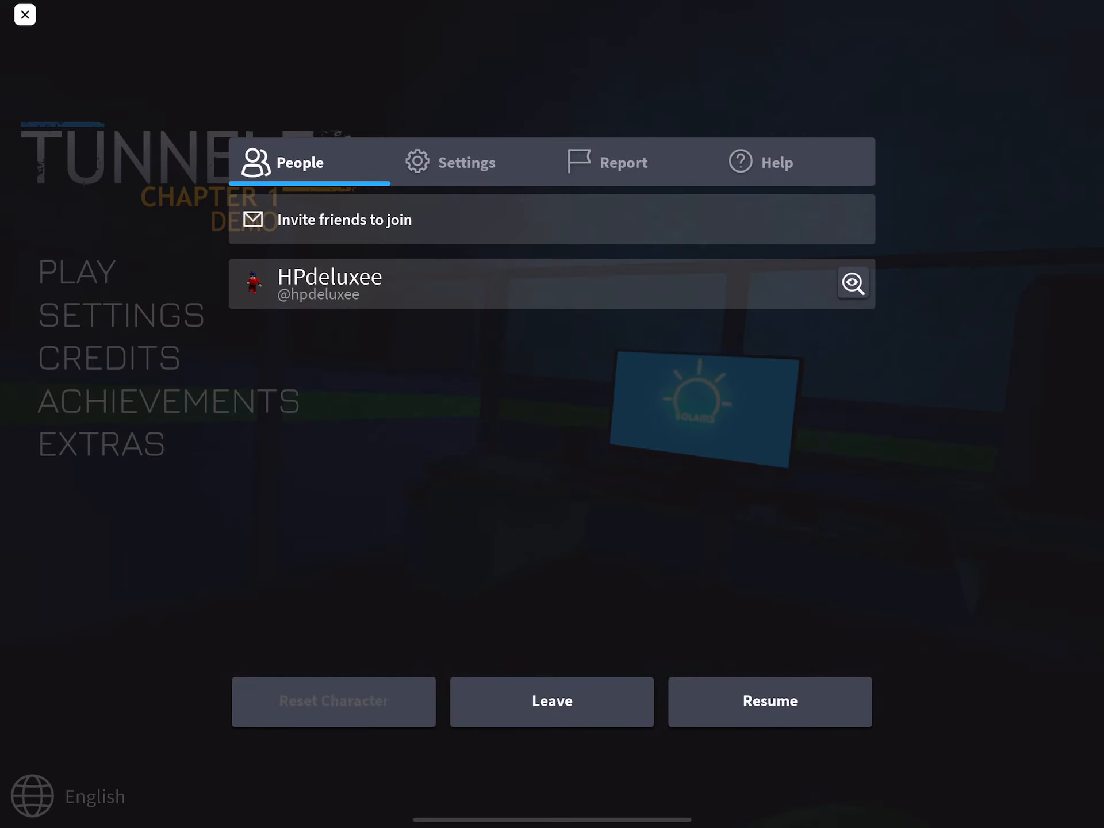
Raise Graphics Quality from two to about seven of ten bars in Settings, then return to the title screen.
{"action": "left_click", "coordinate": [467, 162]}
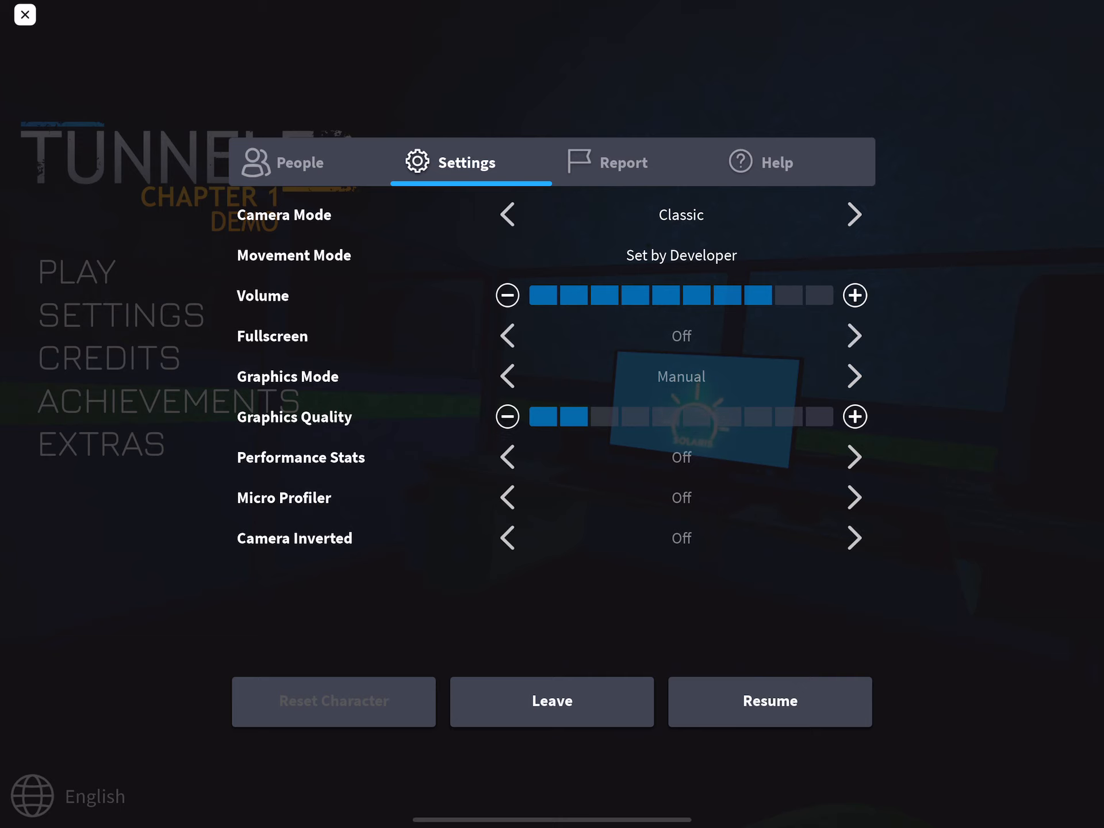
{"action": "left_click", "coordinate": [855, 416]}
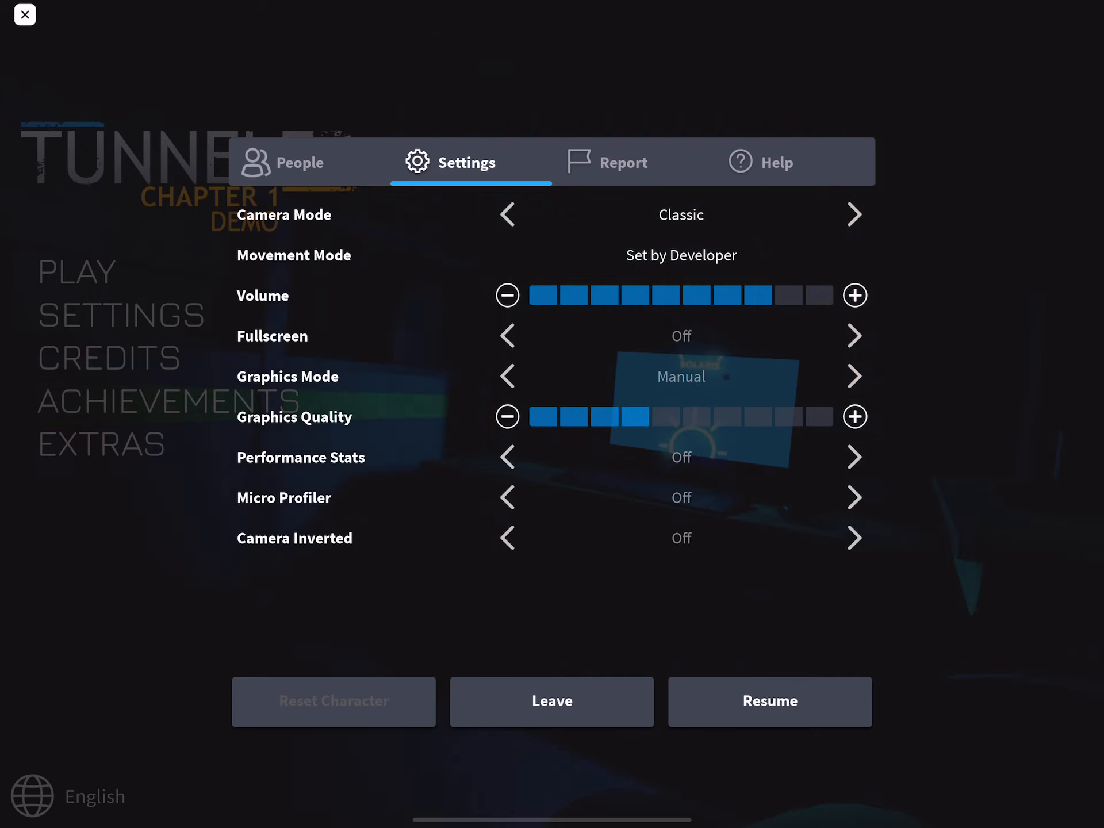
{"action": "left_click", "coordinate": [855, 416]}
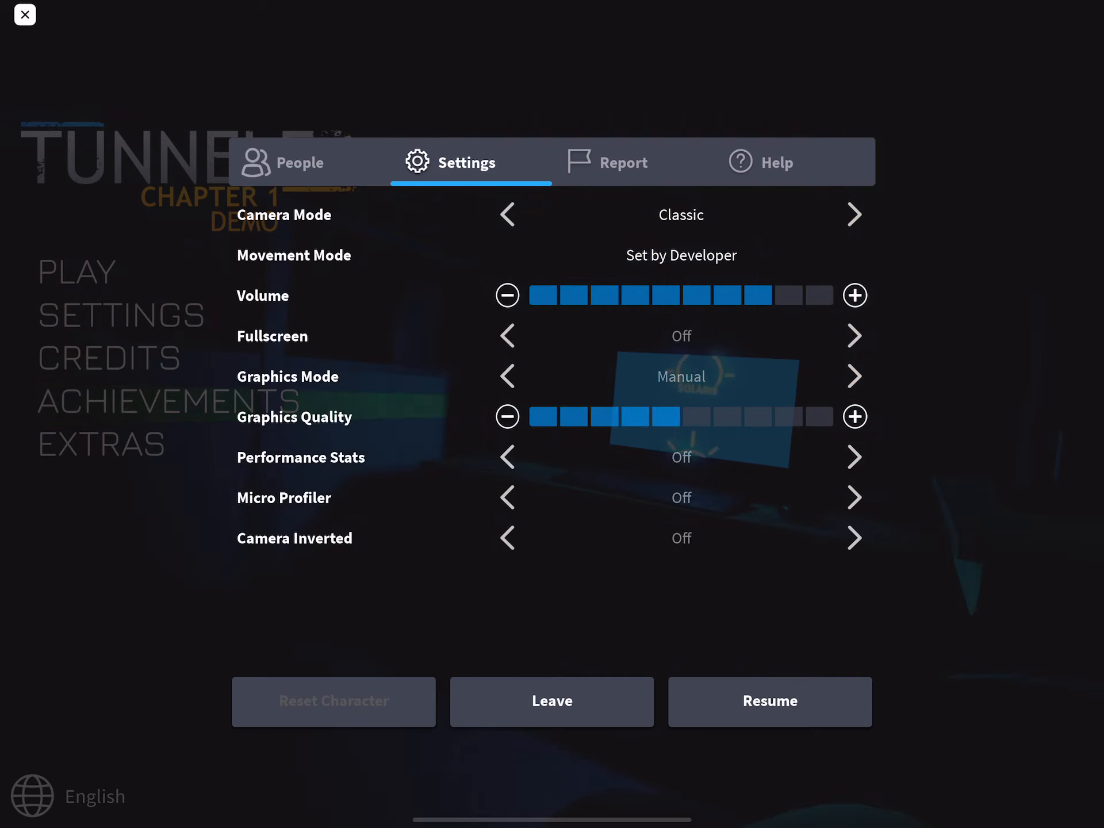
{"action": "left_click", "coordinate": [855, 416]}
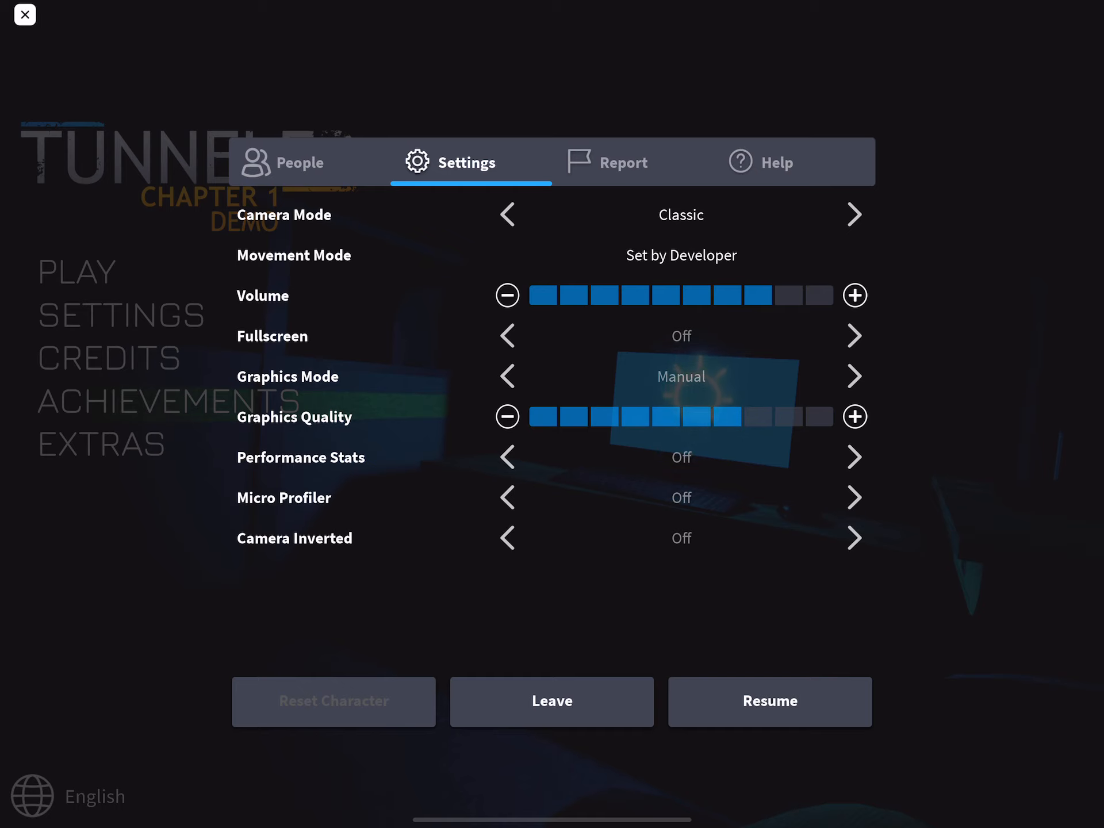
{"action": "left_click", "coordinate": [855, 417]}
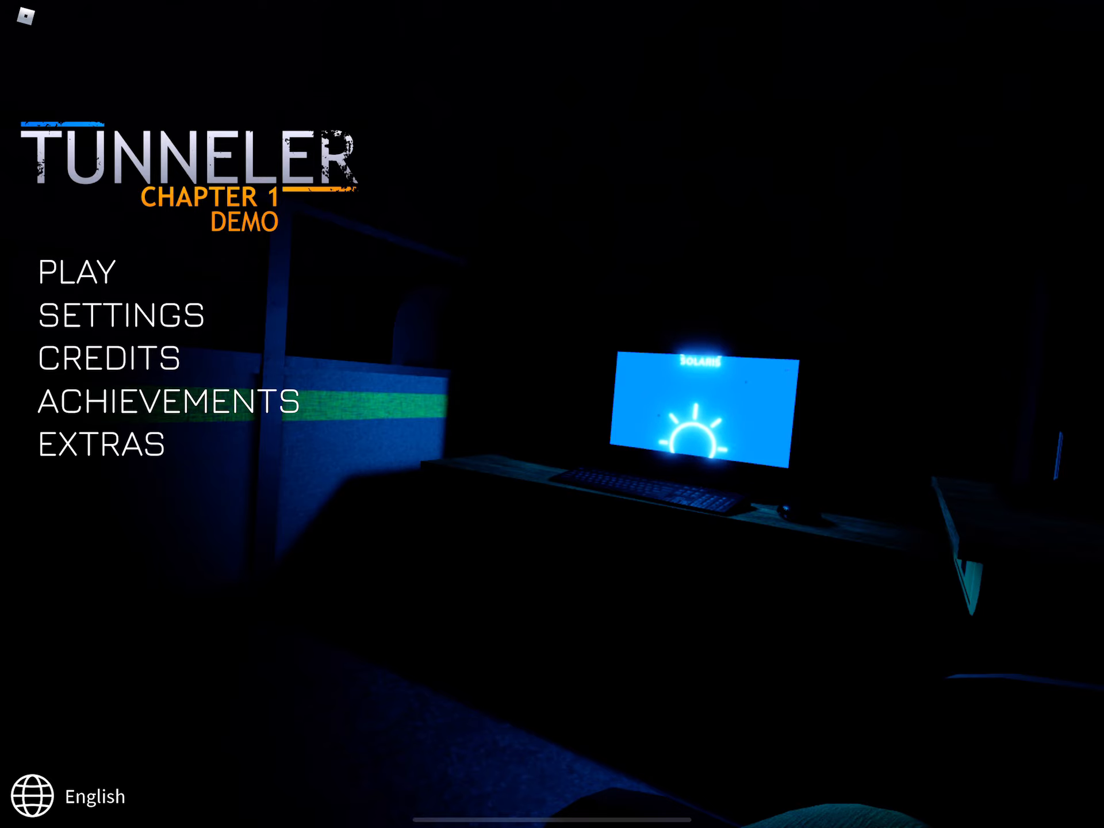
Start the Tunneler Chapter 1 Demo with PLAY on its title screen.
{"action": "left_click", "coordinate": [76, 271]}
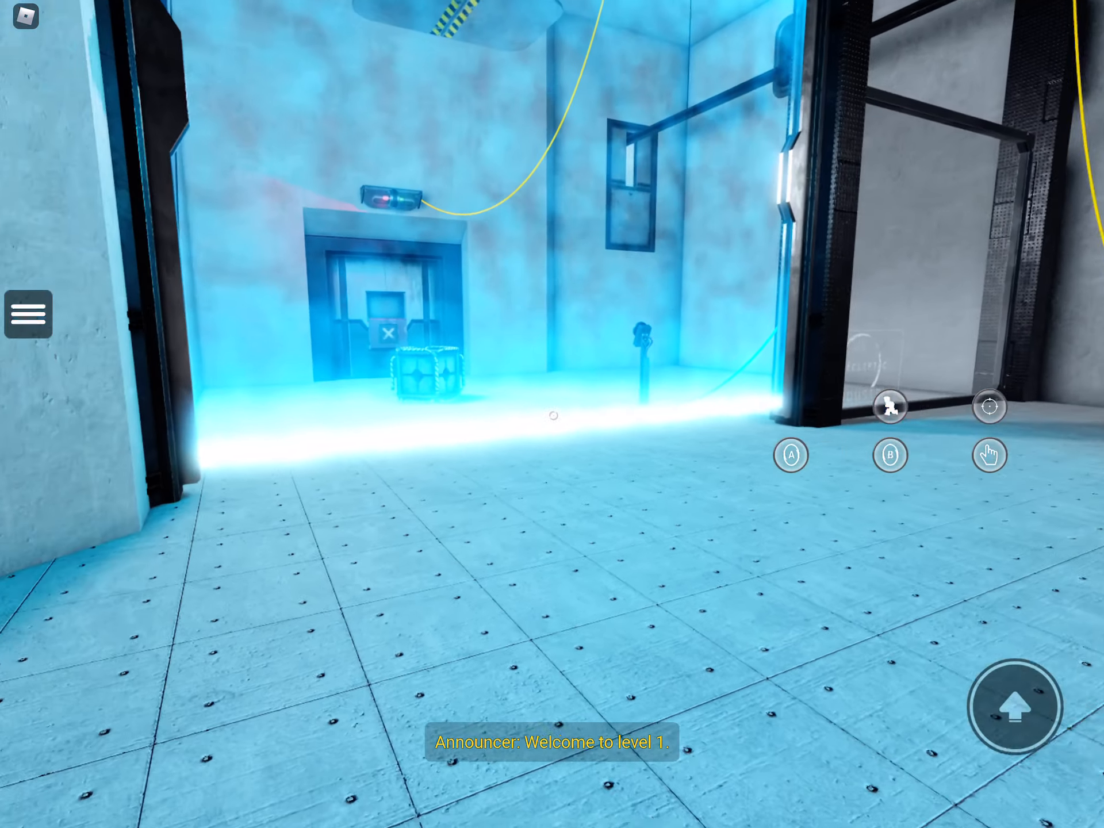
Look around the level 1 chamber on the way to the next test area.
{"action": "left_click_drag", "start_coordinate": [197, 556], "coordinate": [197, 609]}
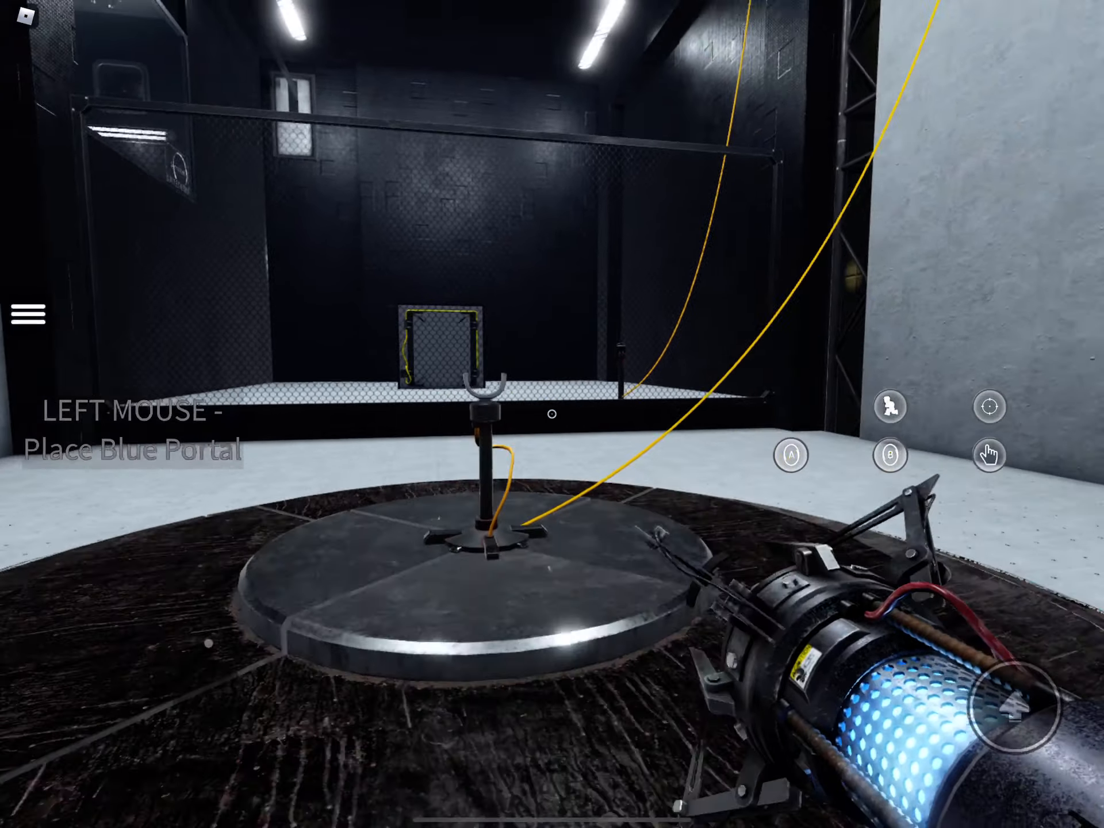
Place a blue portal on the large concrete wall with the portal device.
{"action": "left_click", "coordinate": [552, 414]}
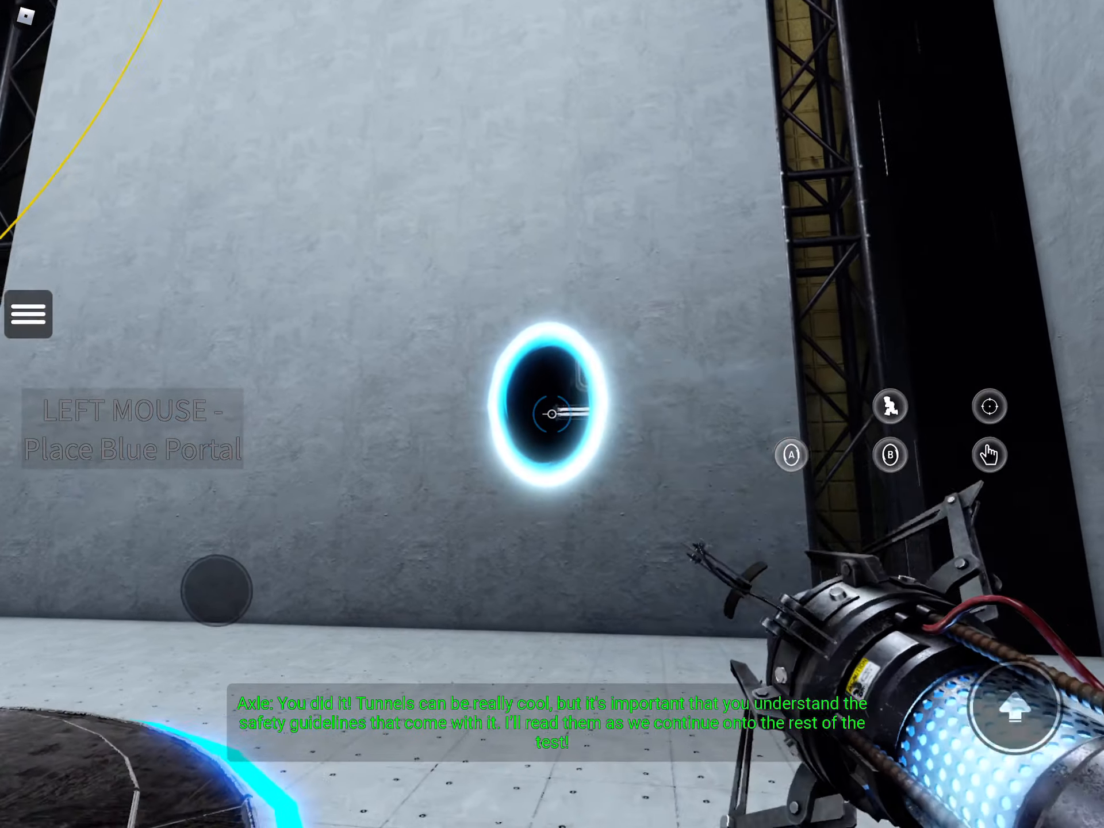